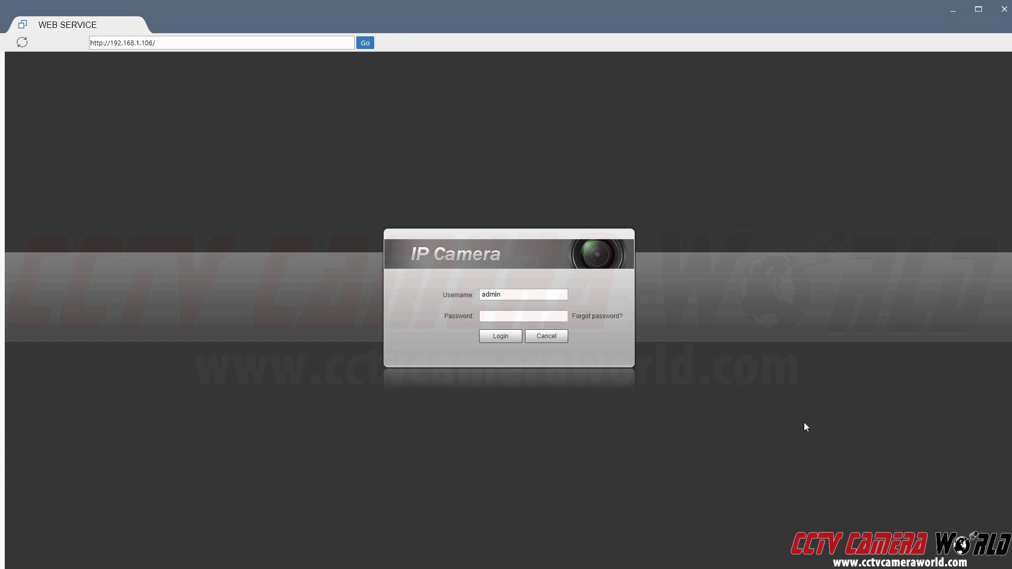
mouse_move(757, 308)
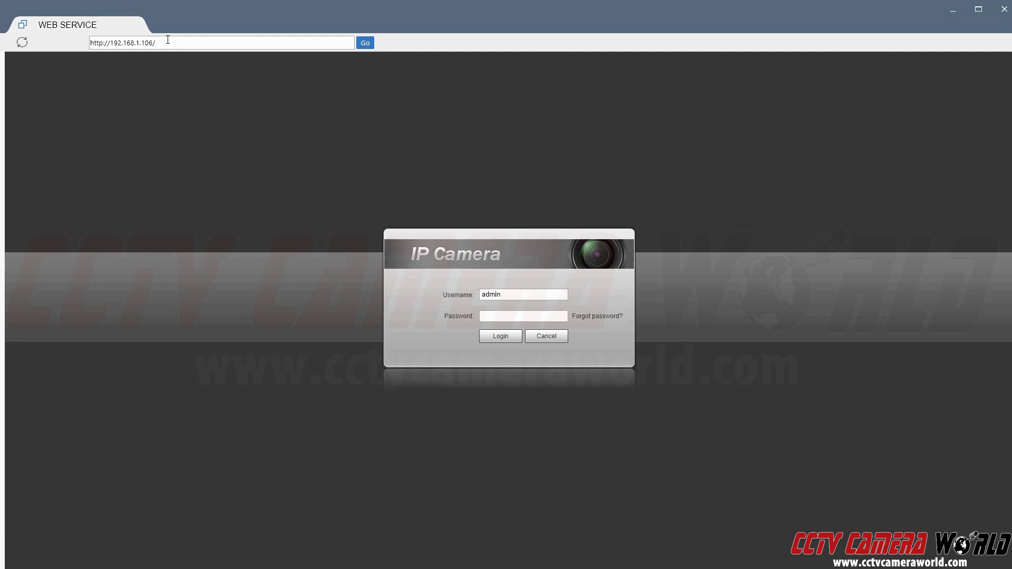
Log in to the camera with the admin account and its password.
click(523, 316)
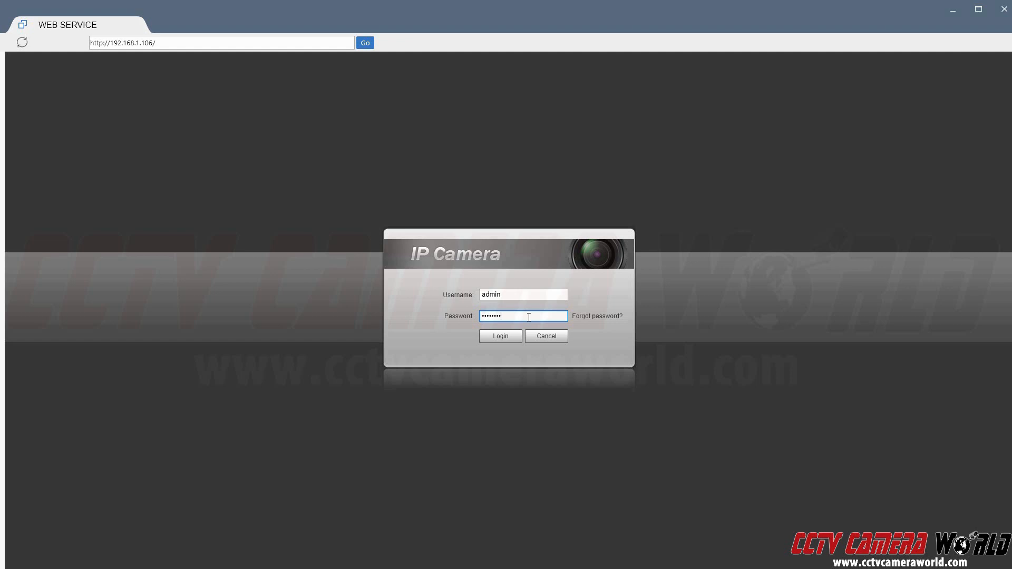
click(499, 335)
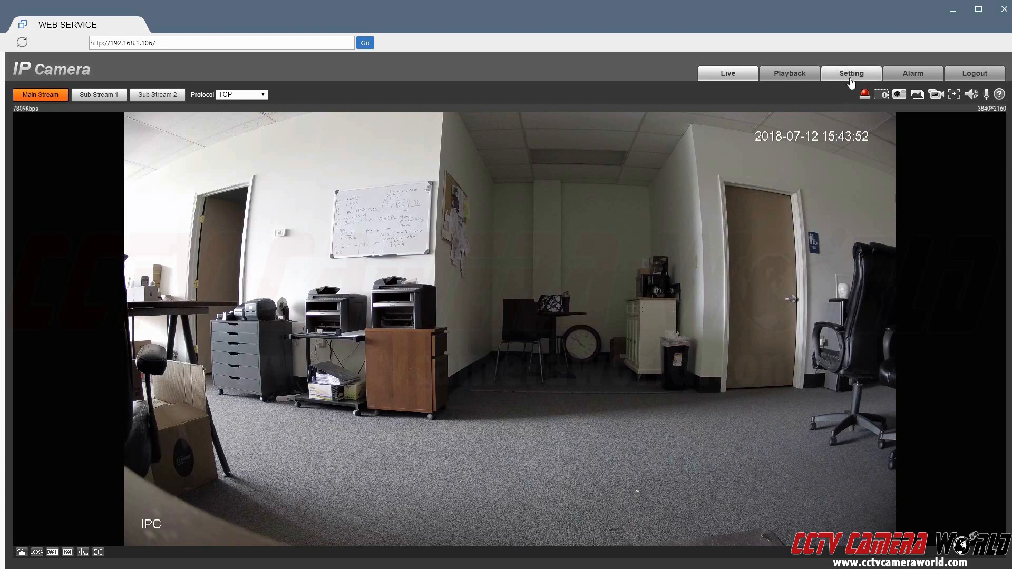
Go to the Setting area, landing on the Camera Conditions picture page for the Day profile.
click(850, 73)
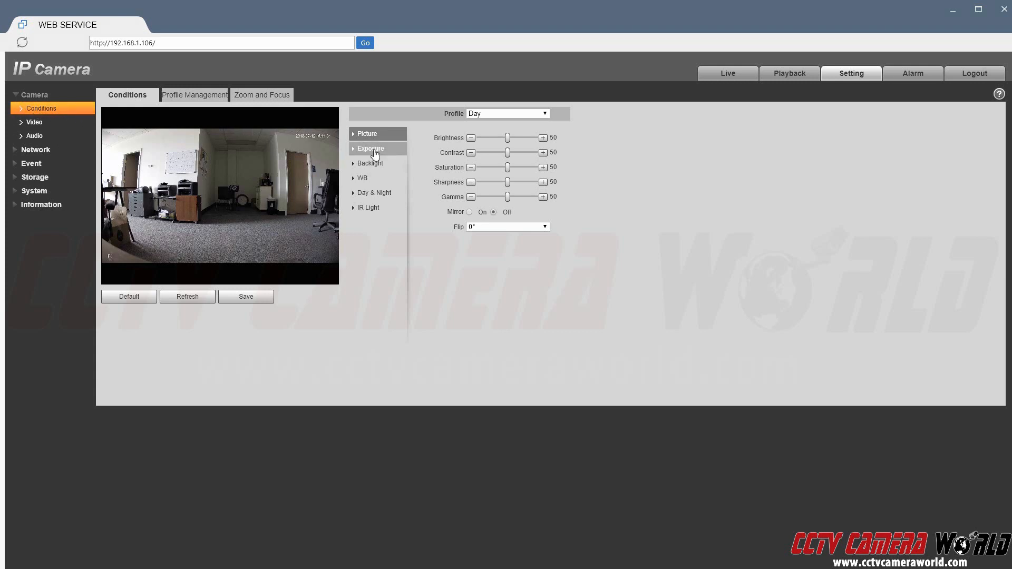
Set the Day profile's exposure to Manual mode with a 1/120 shutter speed.
click(370, 149)
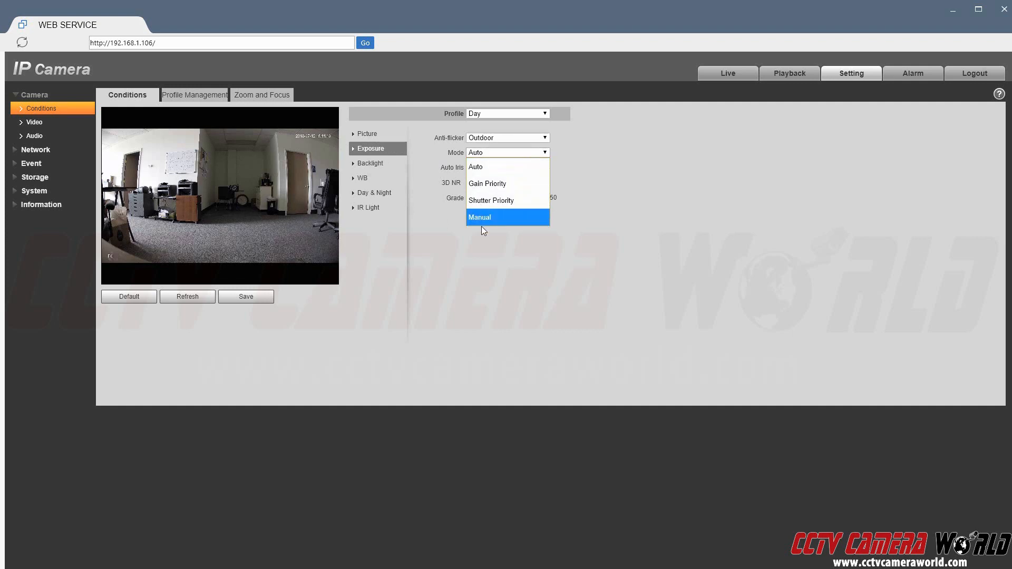
click(479, 217)
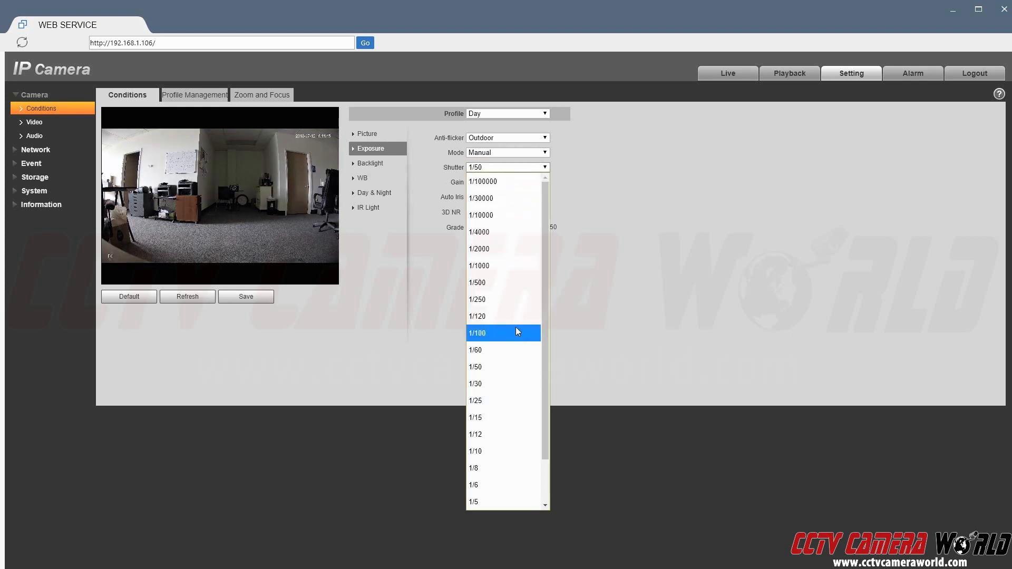
click(477, 316)
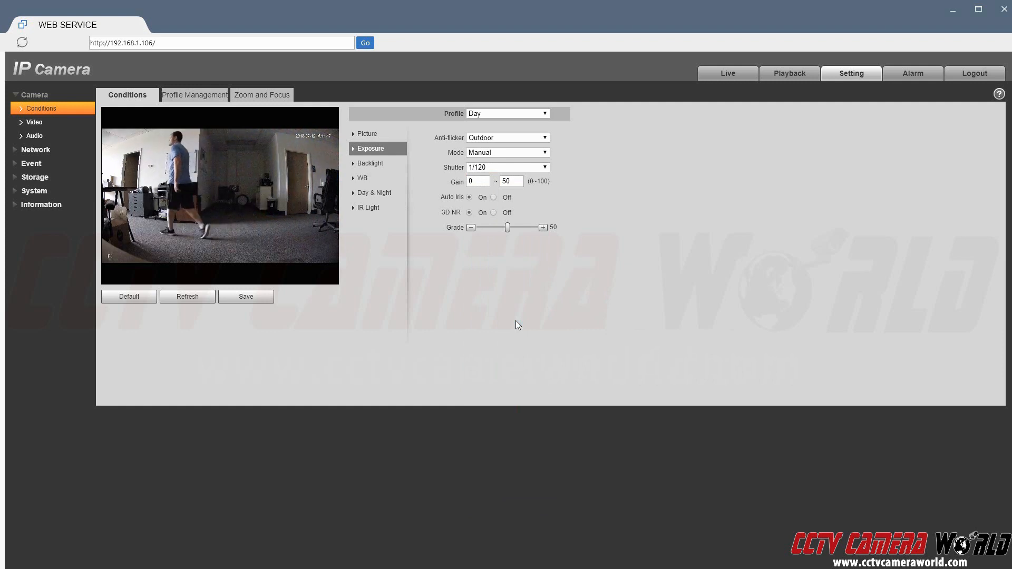
Save the manual 1/120 exposure settings and get the save-succeeded confirmation.
click(245, 297)
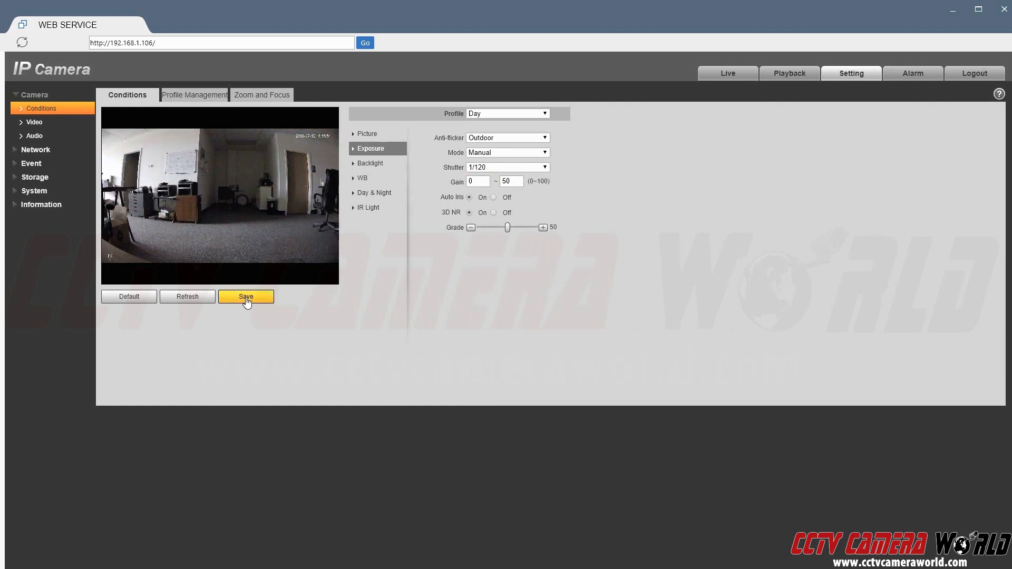
click(246, 297)
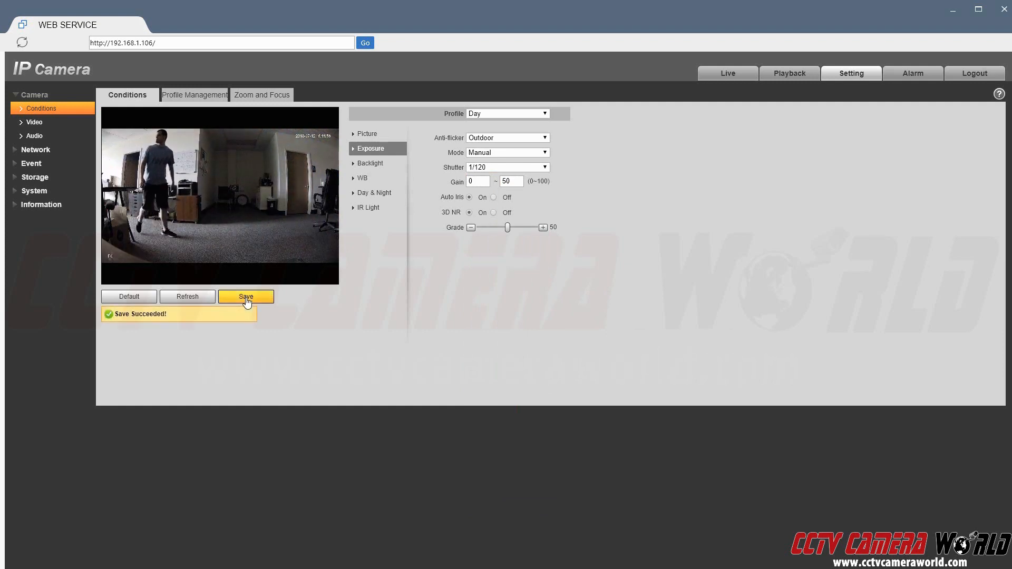